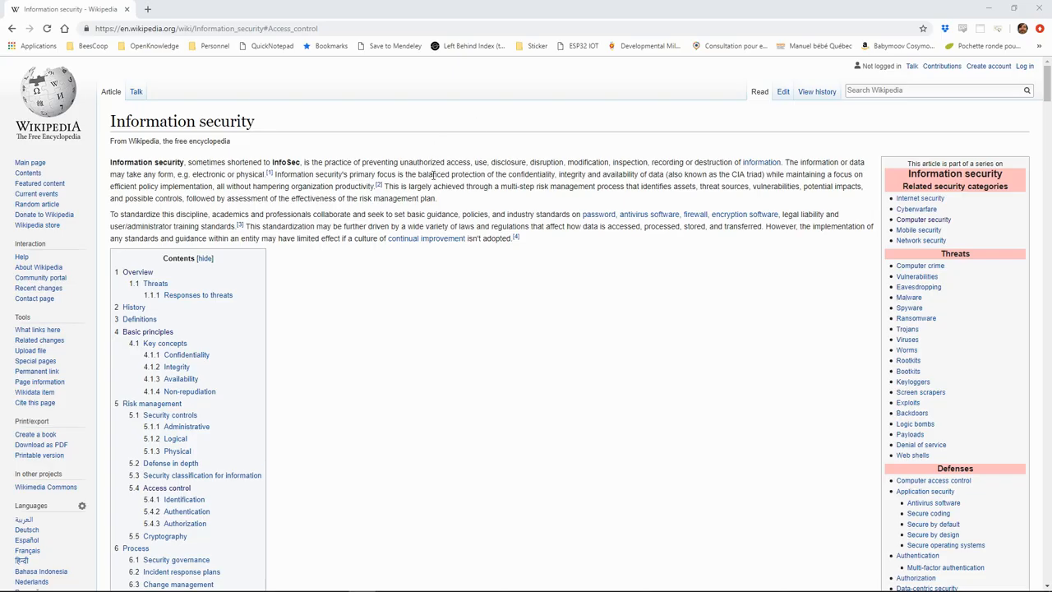
pyautogui.moveTo(403, 186)
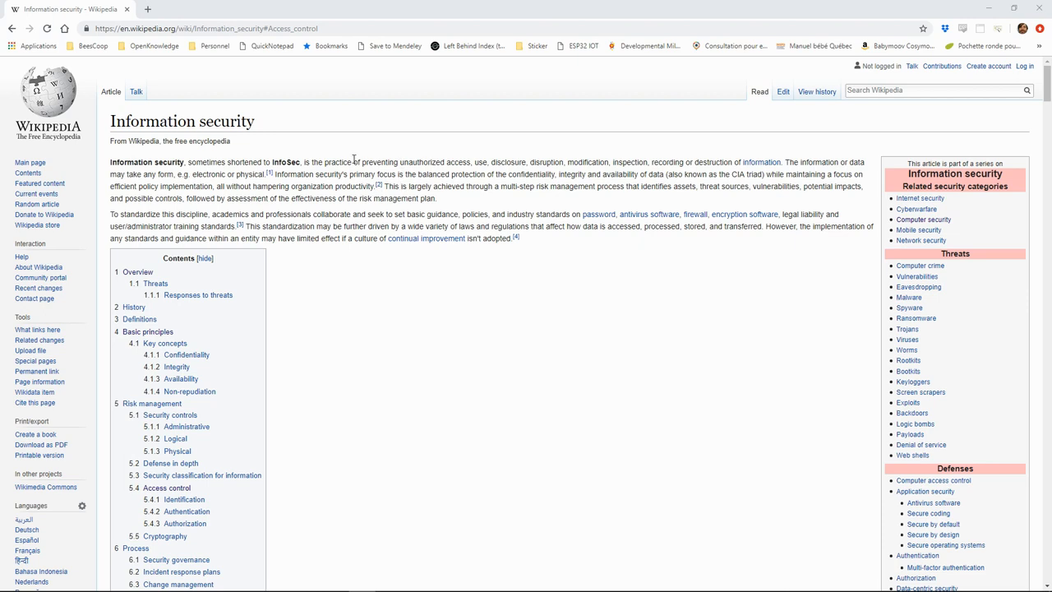
pyautogui.moveTo(363, 161)
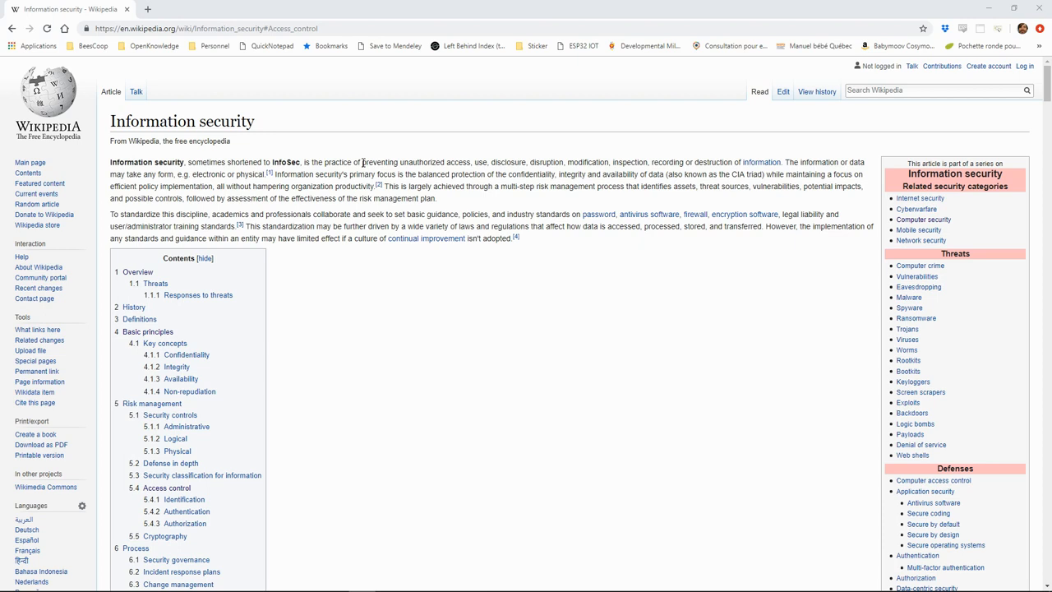
# - Highlight the opening sentence's phrase from 'preventing unauthorized access' through 'recording or destruction of information'
pyautogui.moveTo(361, 163); pyautogui.dragTo(450, 174)
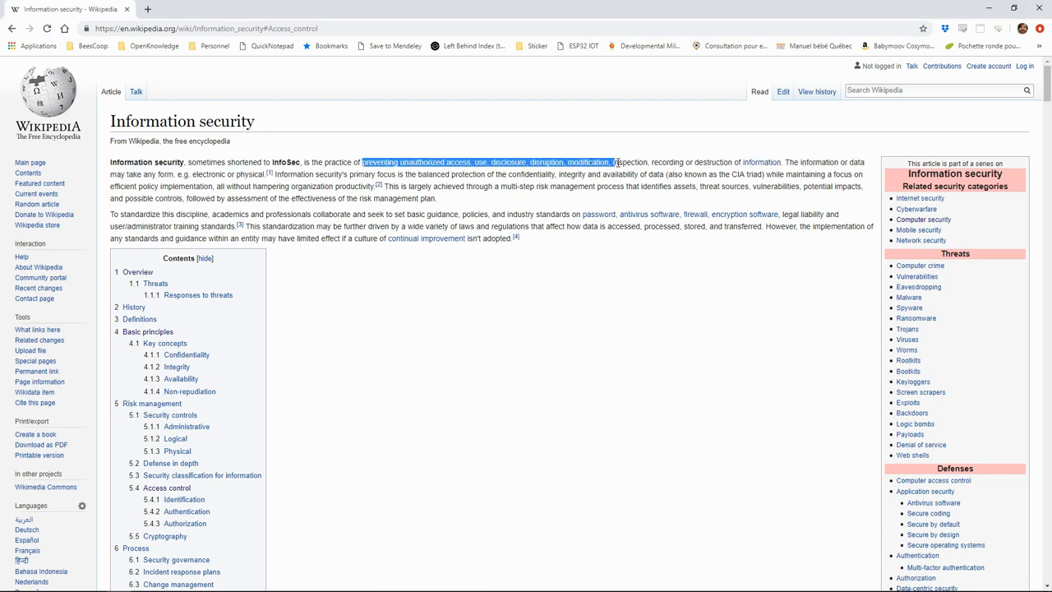
pyautogui.moveTo(611, 163); pyautogui.dragTo(731, 163)
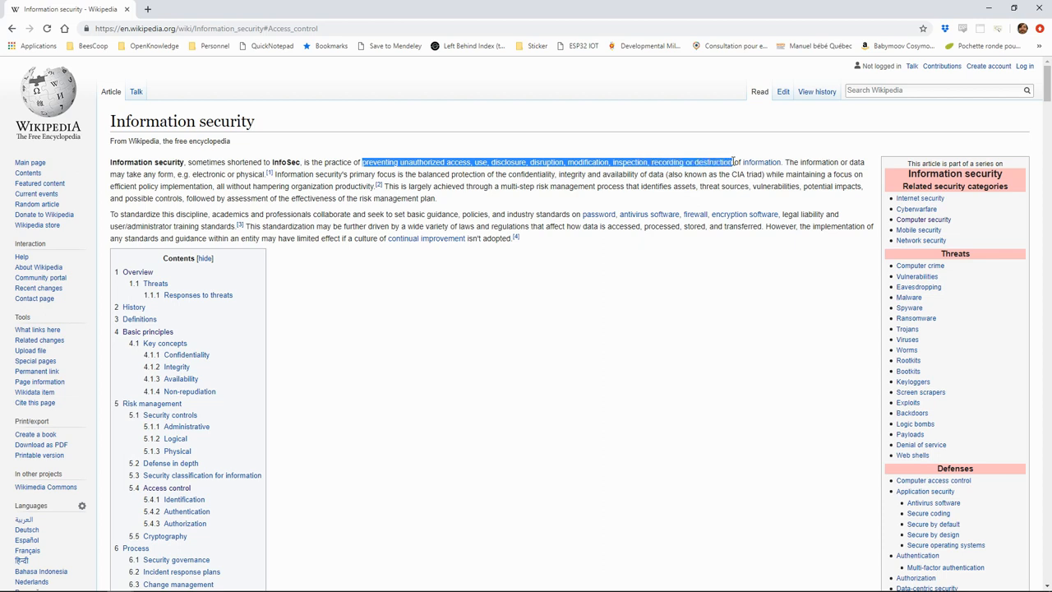
pyautogui.moveTo(754, 163)
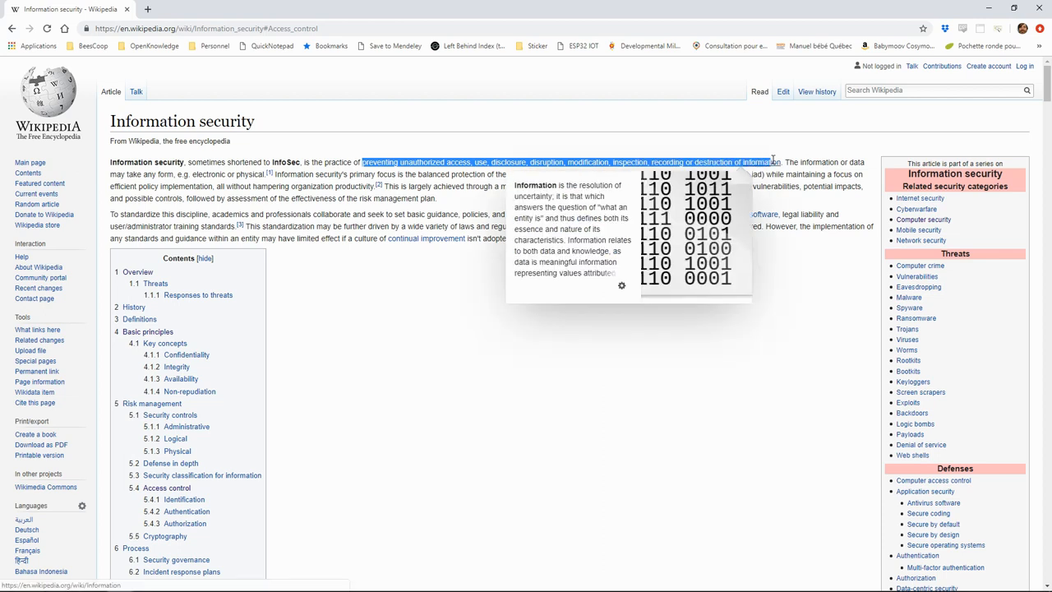
pyautogui.moveTo(773, 163)
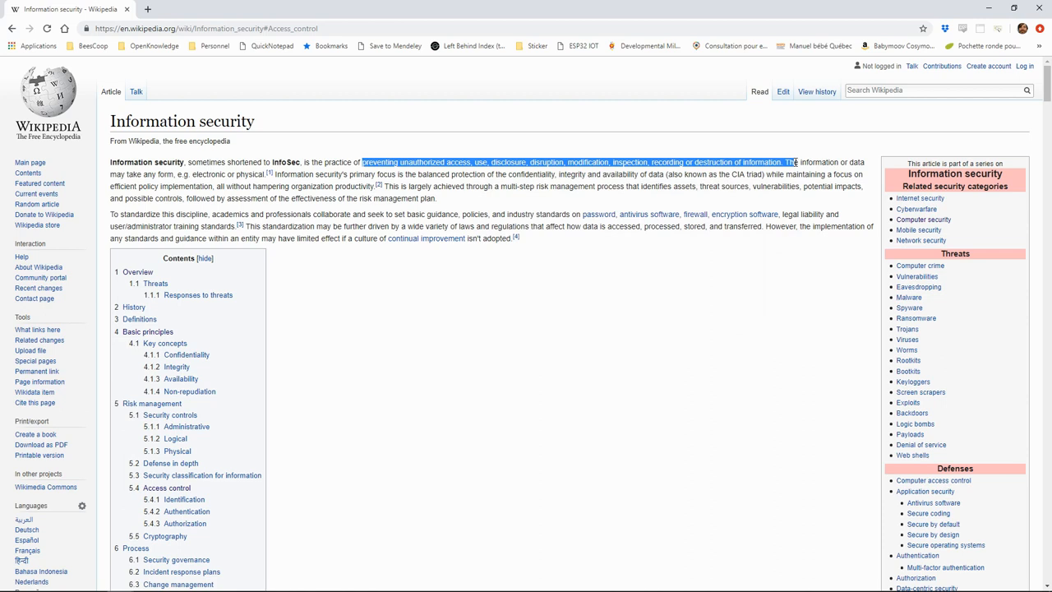
pyautogui.moveTo(796, 163)
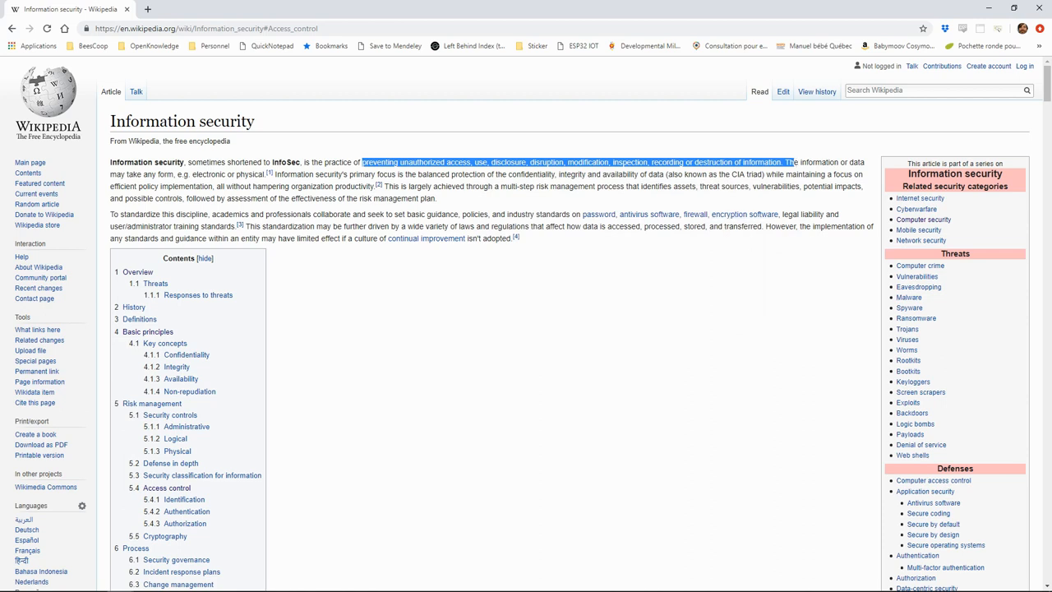